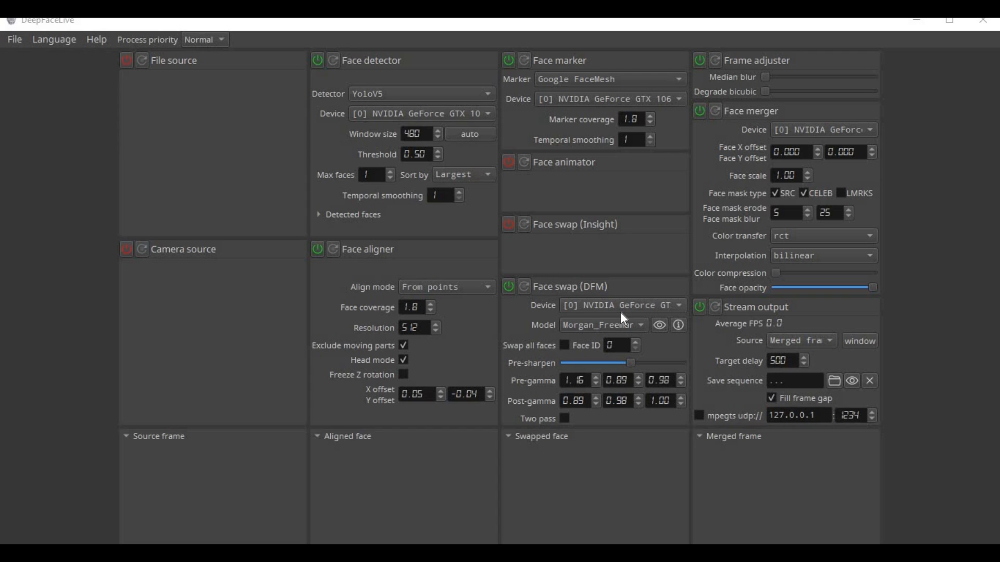
pyautogui.moveTo(614, 316)
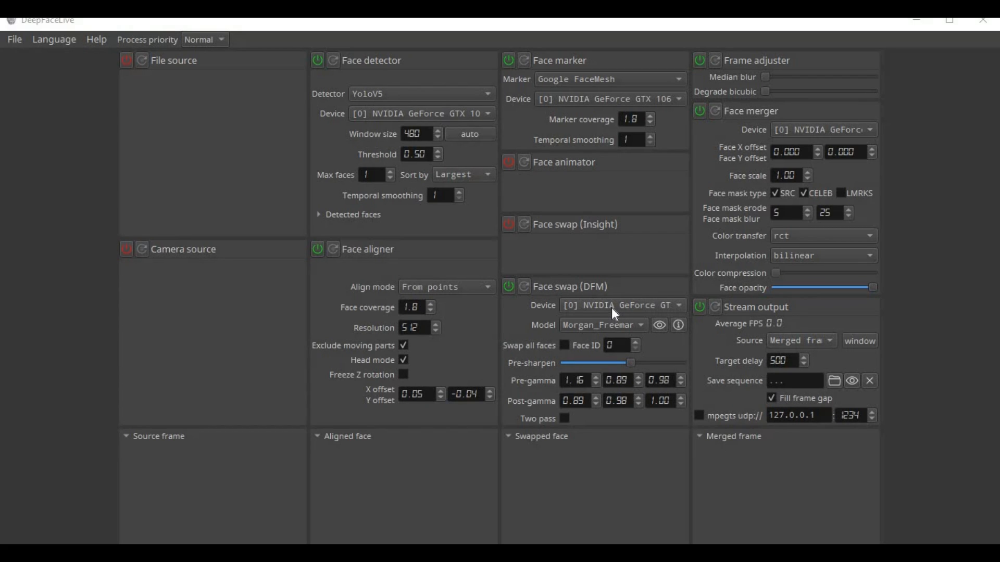
pyautogui.moveTo(606, 311)
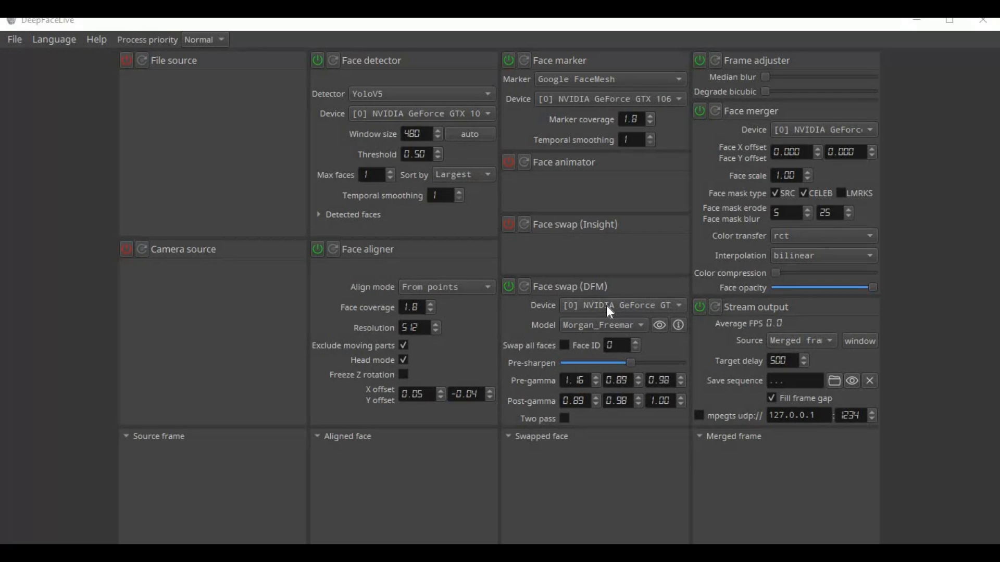
pyautogui.moveTo(645, 335)
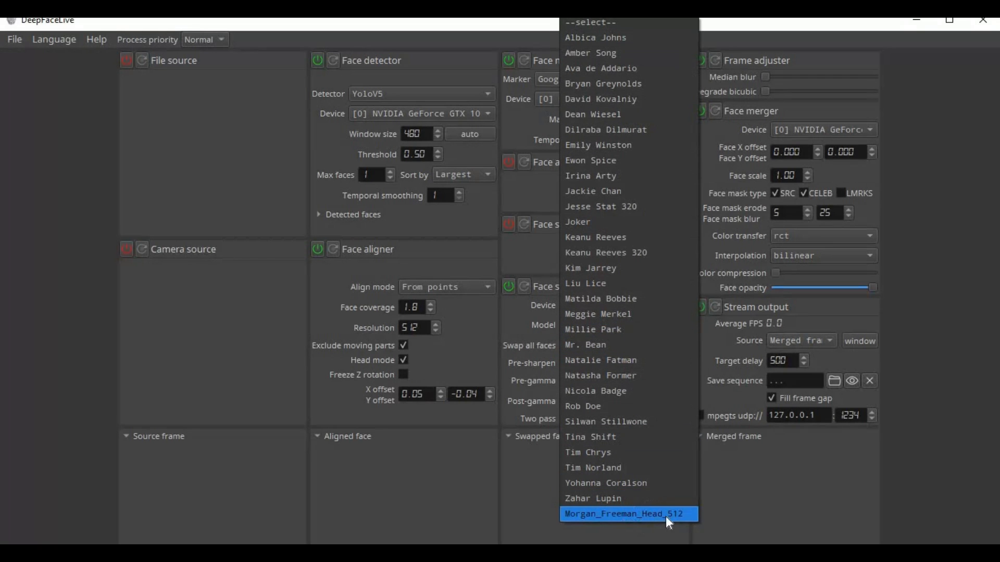
pyautogui.moveTo(688, 534)
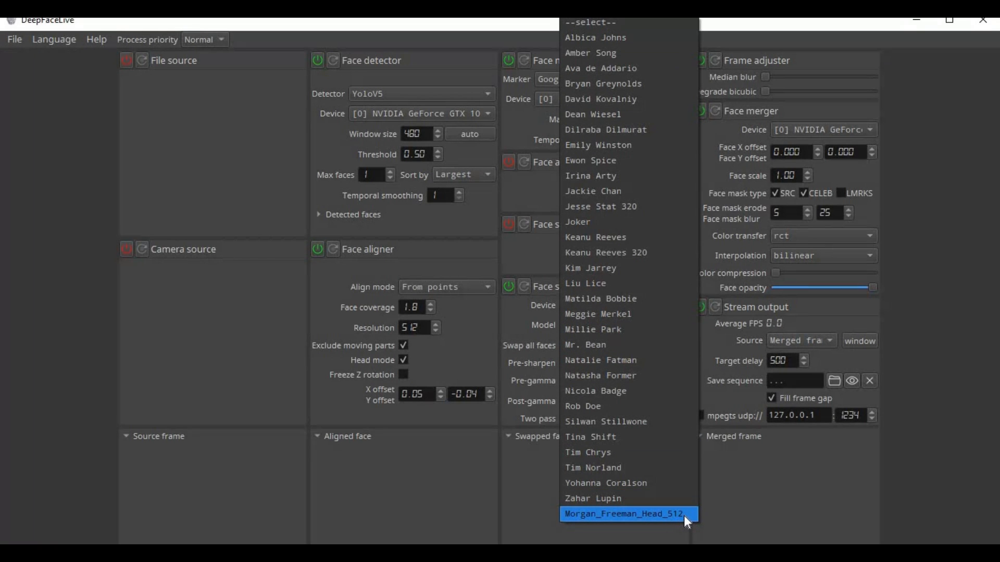
# Select Morgan_Freeman_Head_512 as the face-swap DFM model
pyautogui.click(627, 515)
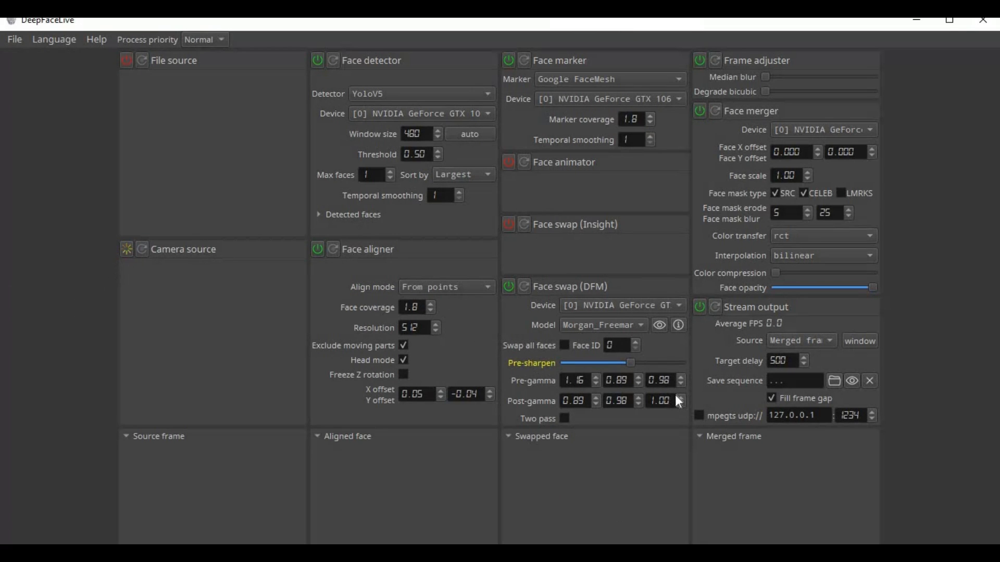
pyautogui.click(125, 250)
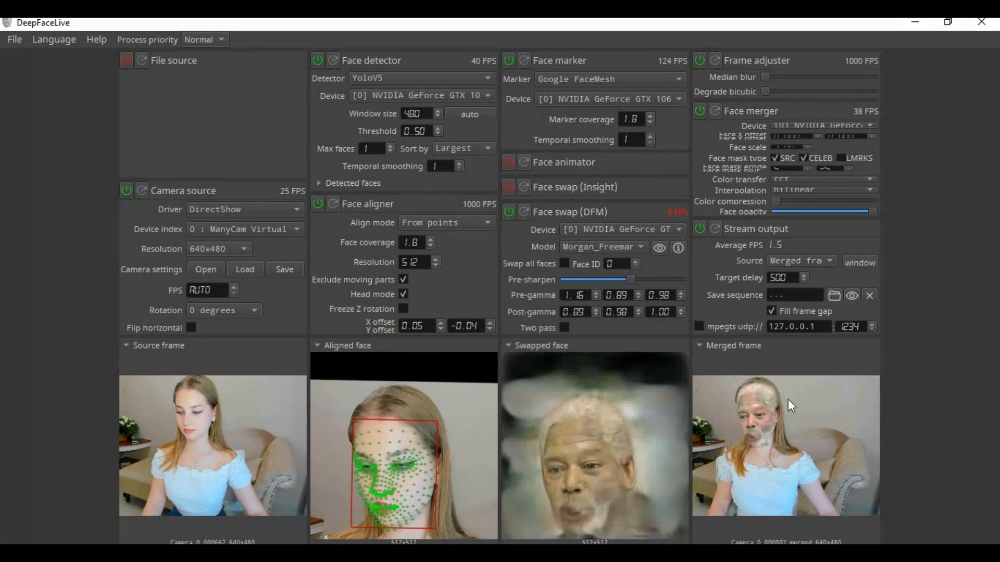
pyautogui.moveTo(723, 419)
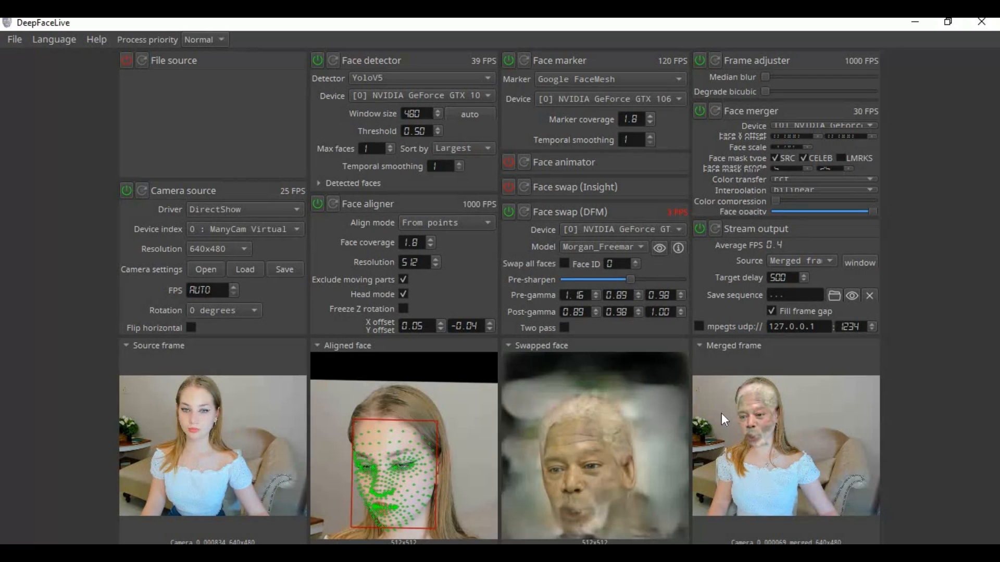
pyautogui.moveTo(718, 433)
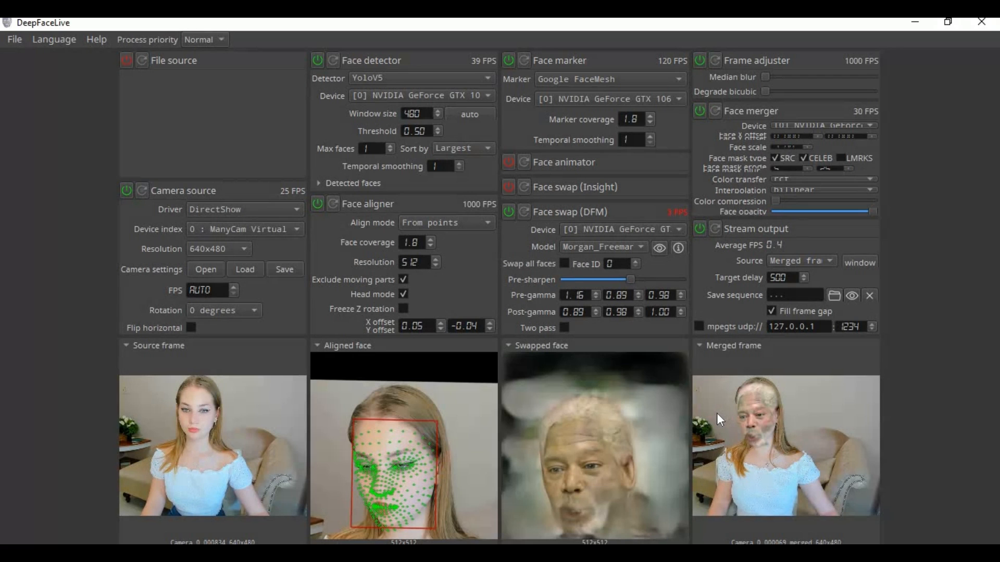